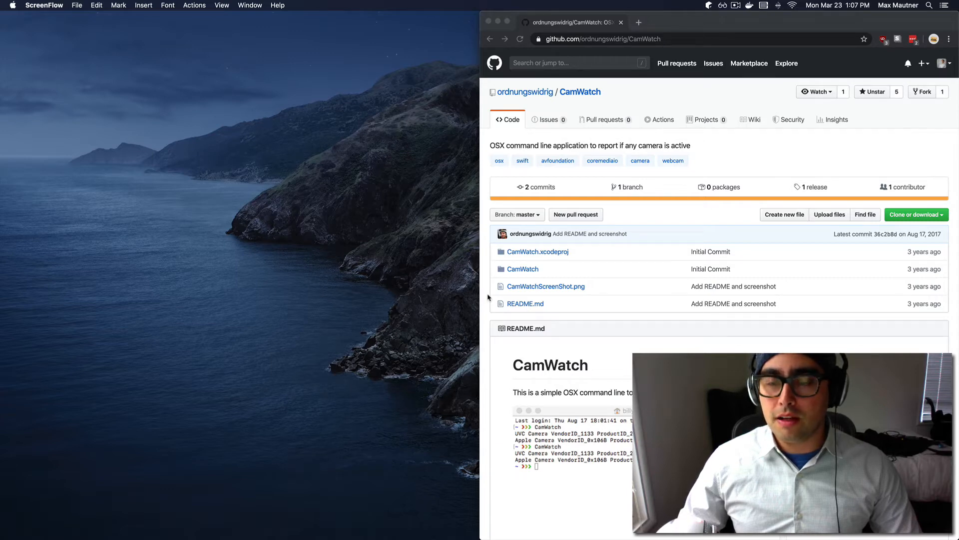
mouse_move(488, 298)
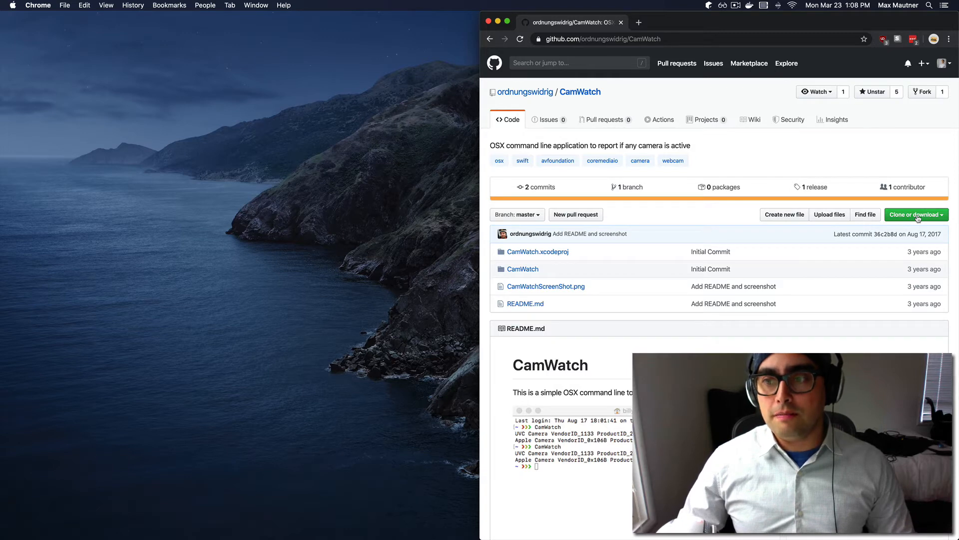
Step: Clone the CamWatch repository in Terminal and open the CamWatch project
left_click(915, 214)
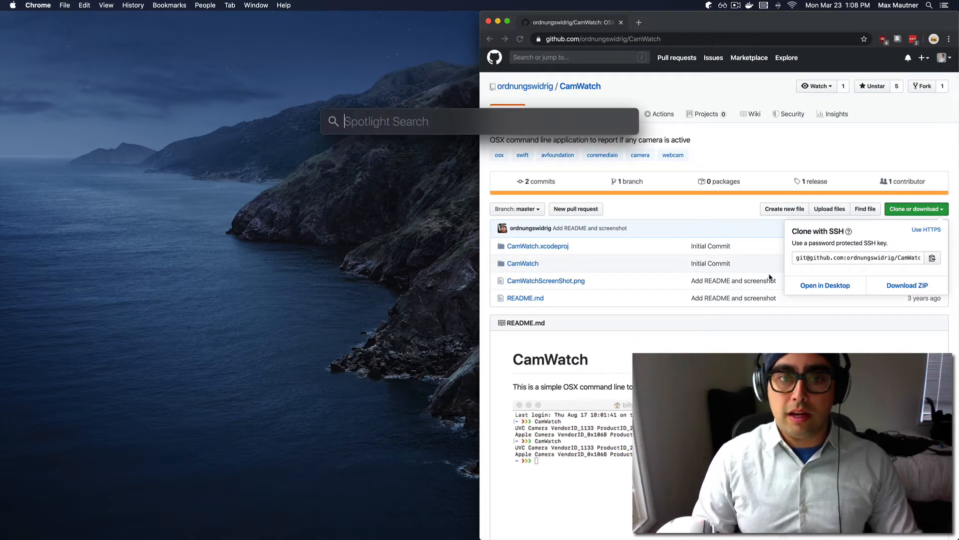
type("terminal")
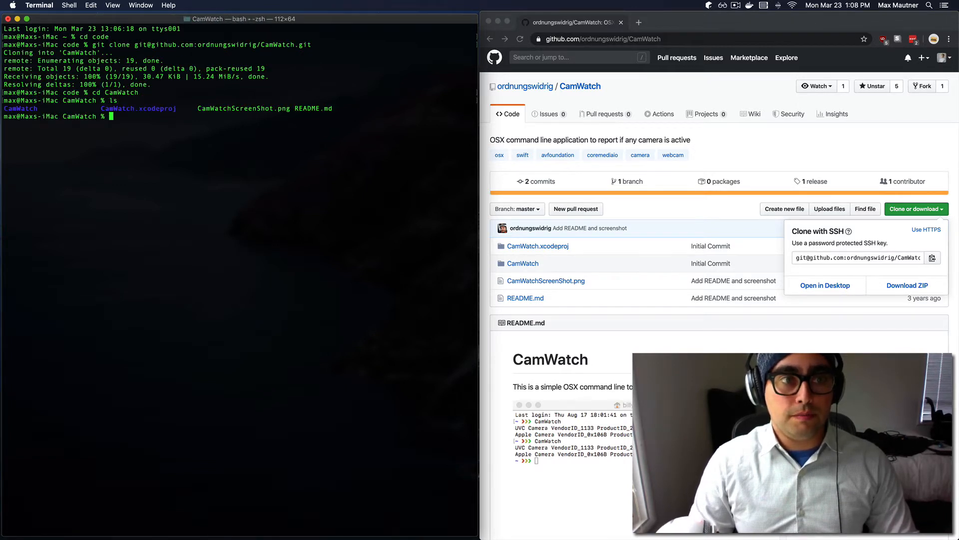
type("open CamWatch")
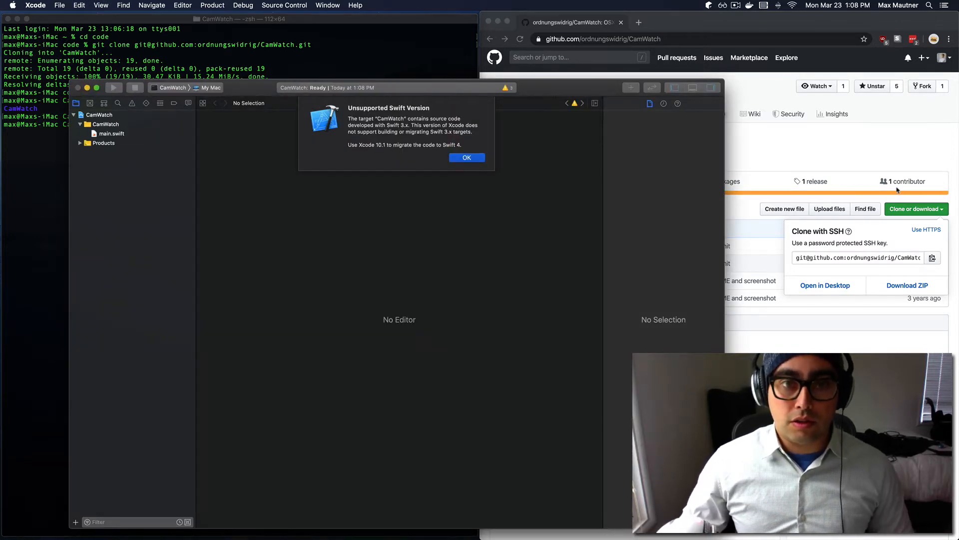
Step: Dismiss the Swift version alert, build, and view the unsupported SWIFT_VERSION '3.0' error
left_click(467, 158)
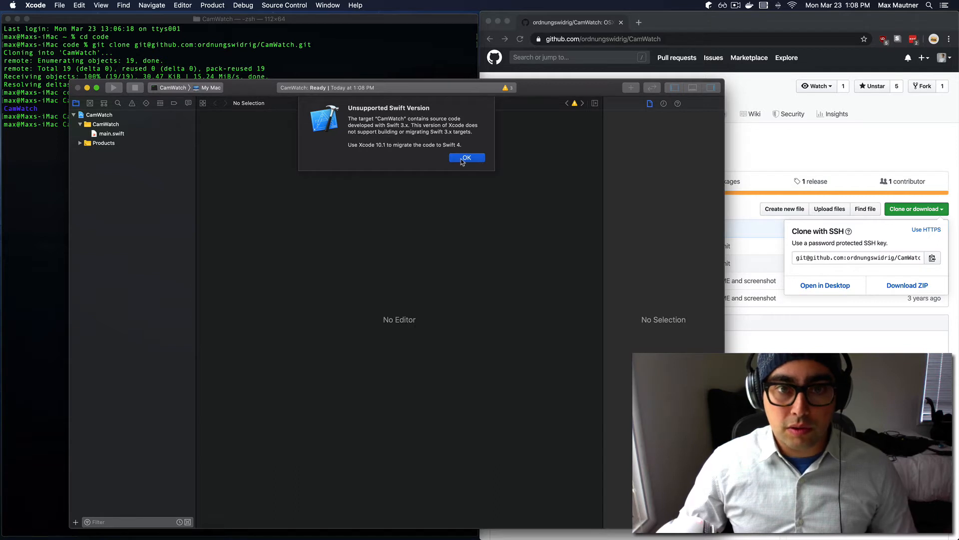
left_click(466, 158)
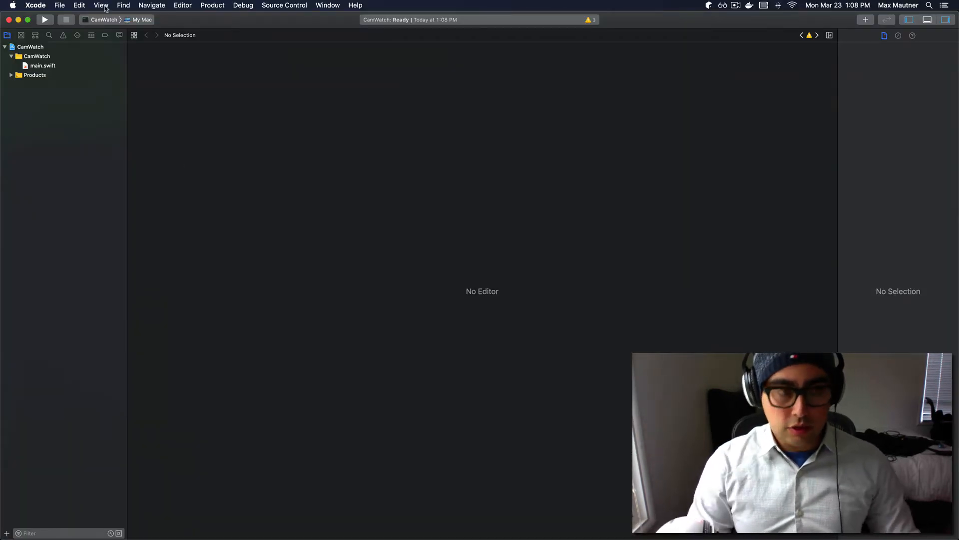
key("cmd+b")
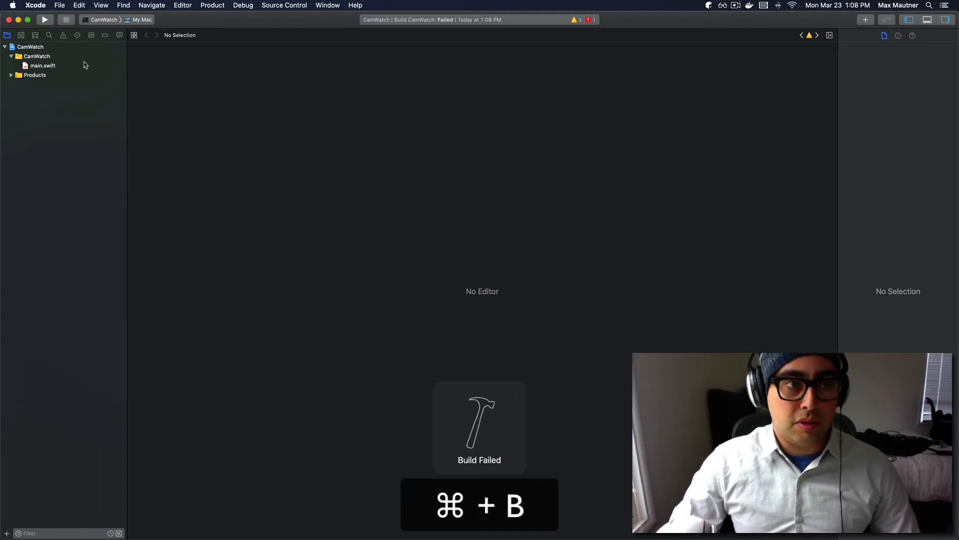
left_click(587, 20)
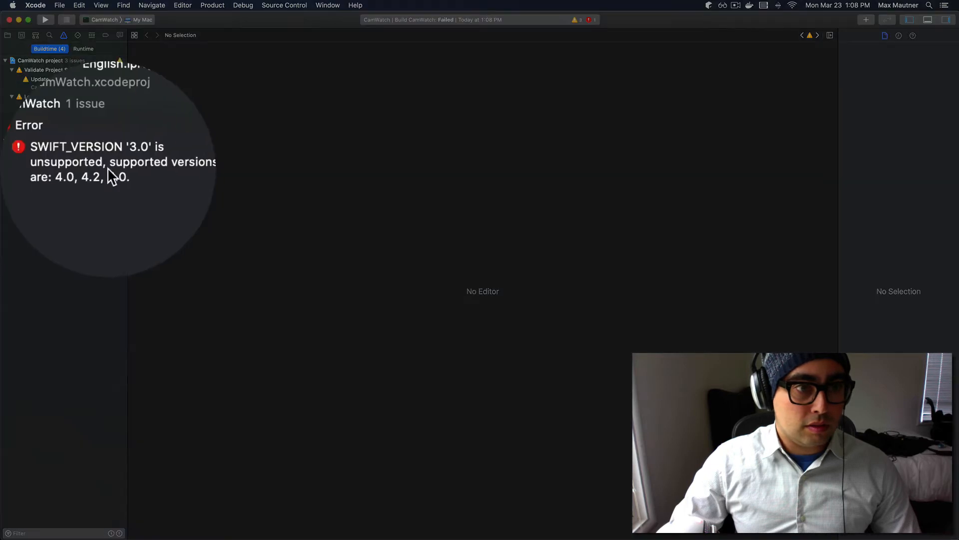
scroll("down", 3)
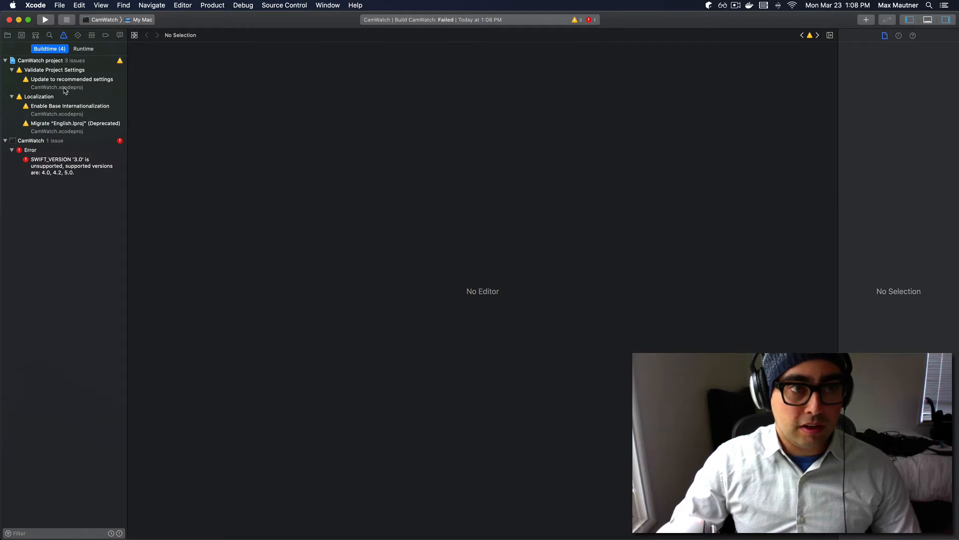
Step: Apply Xcode's recommended project settings and enable Base Internationalization
left_click(71, 79)
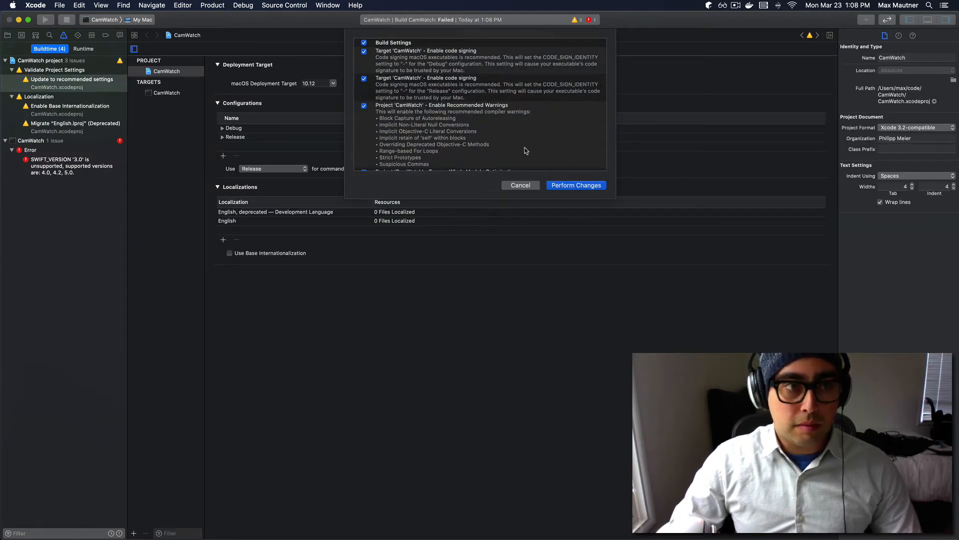
scroll("down", 3)
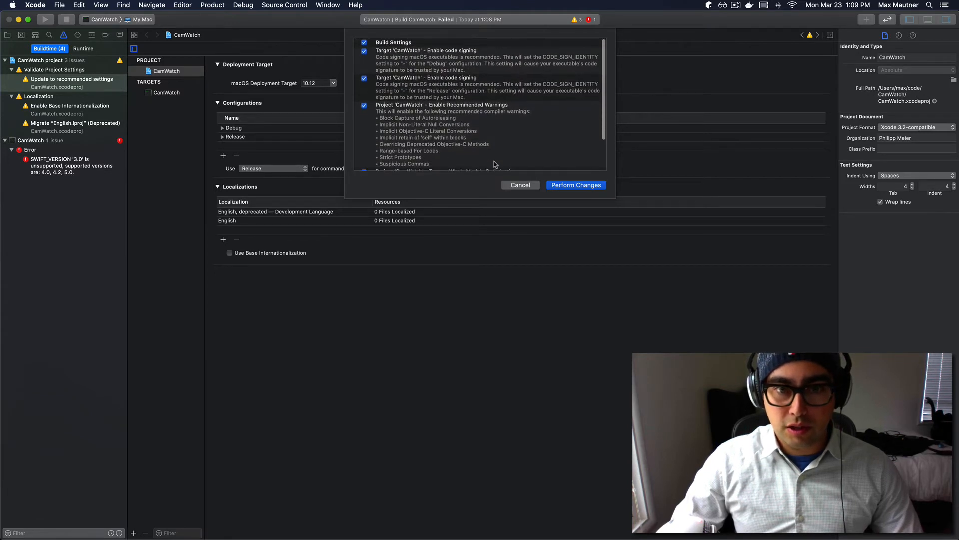
key("cmd+tab")
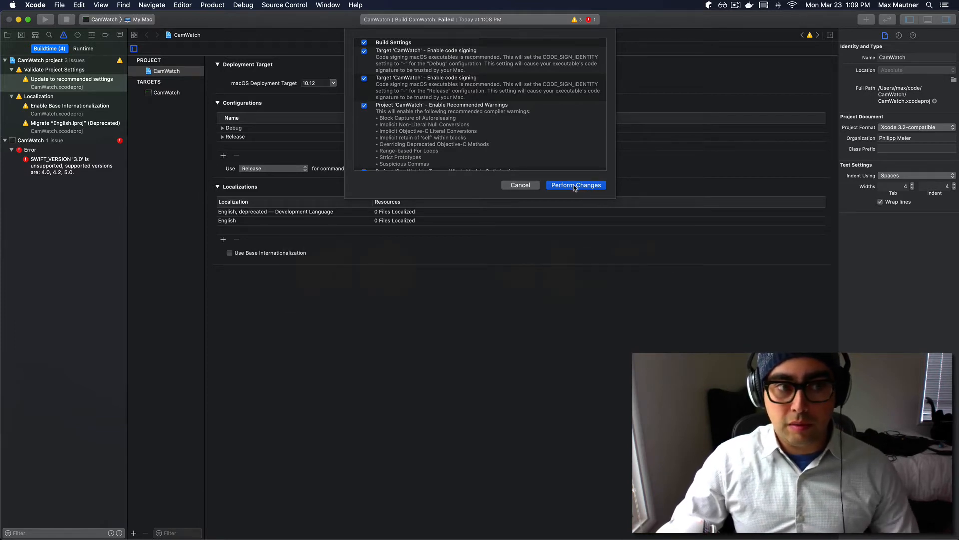
left_click(575, 185)
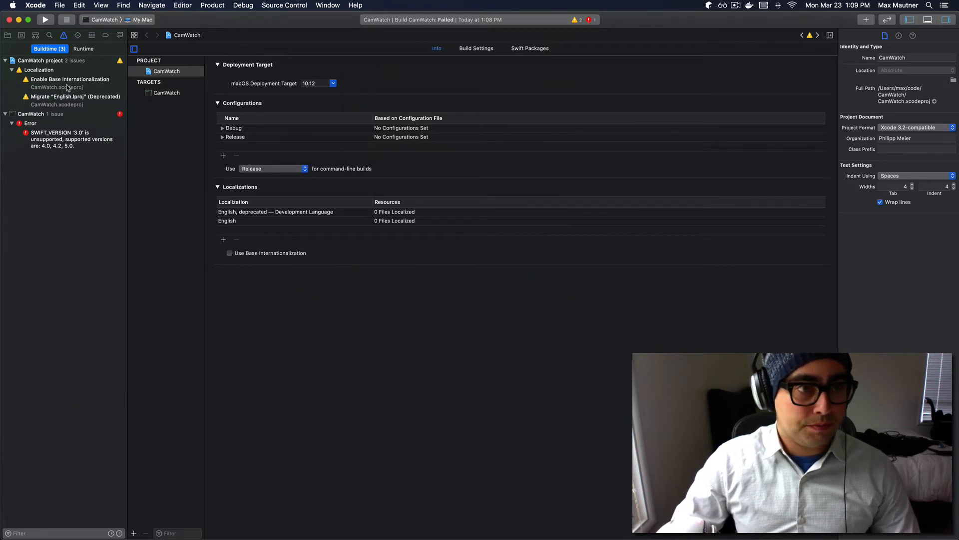
left_click(70, 79)
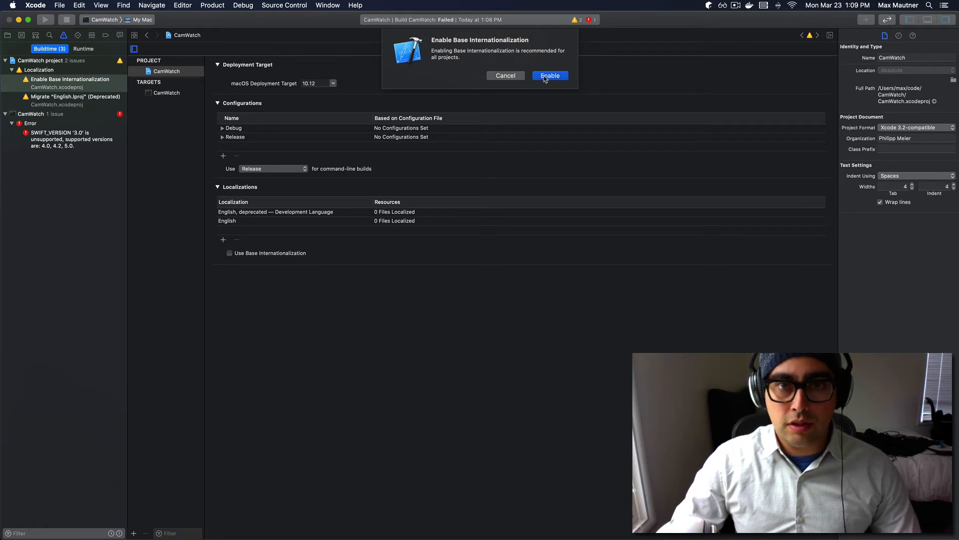
left_click(549, 75)
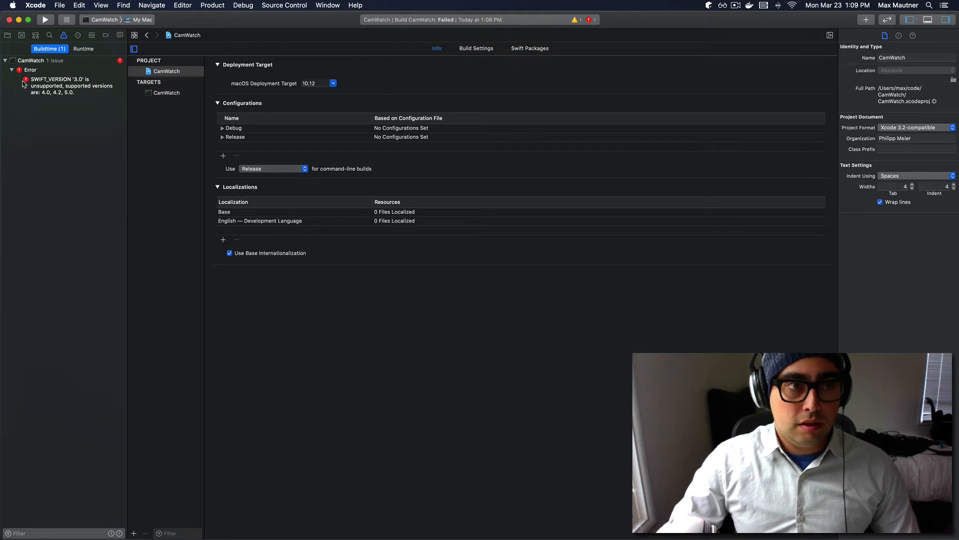
Step: Set the CamWatch target's Swift Language Version to Swift 4 and rebuild
key("cmd+b")
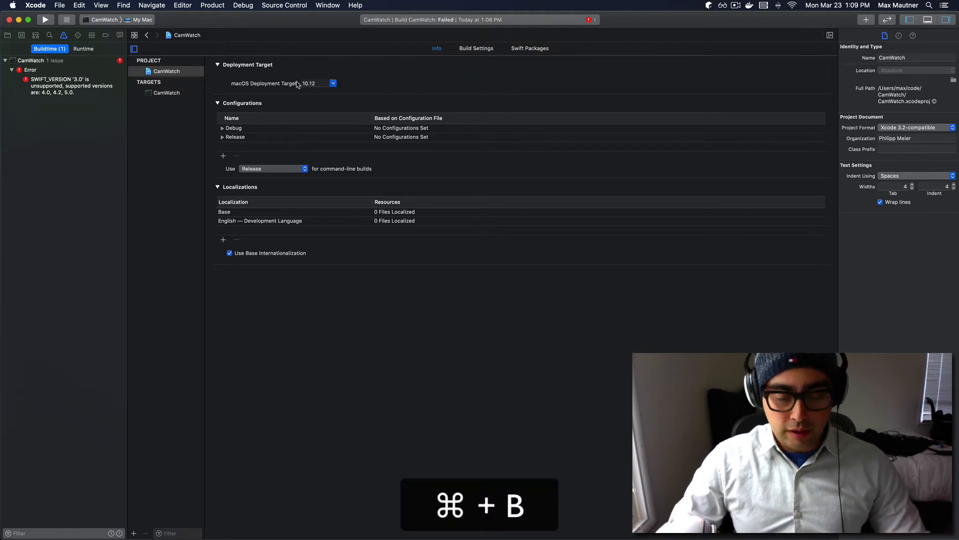
key("cmd+b")
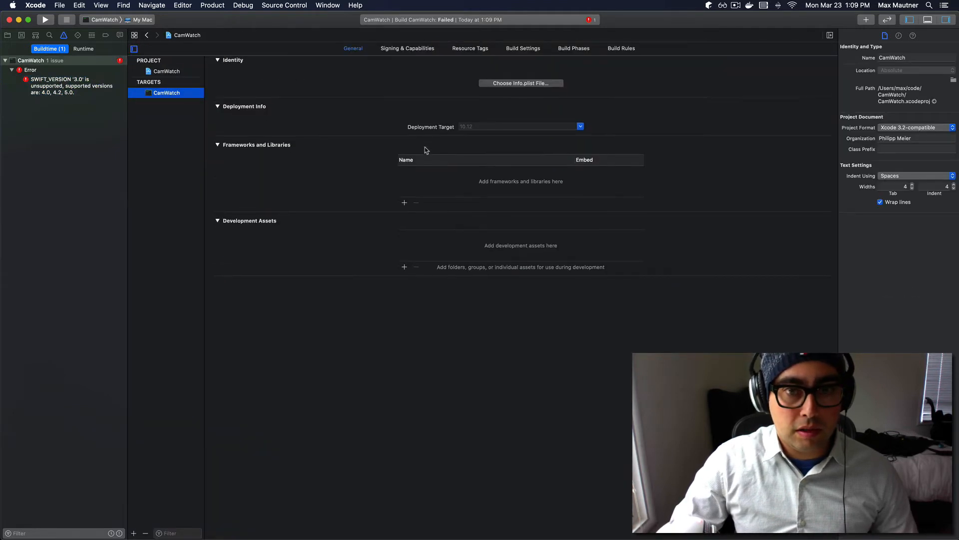
left_click(407, 48)
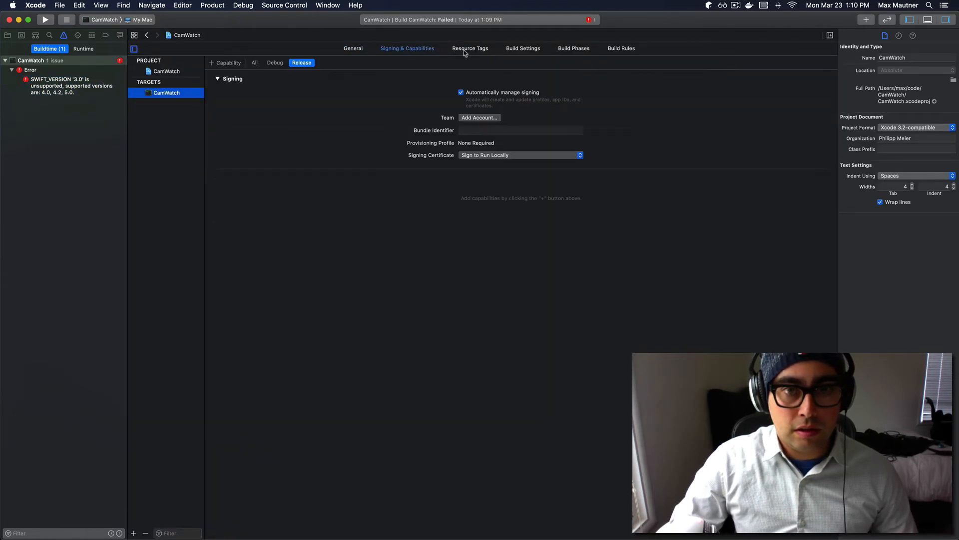
left_click(523, 49)
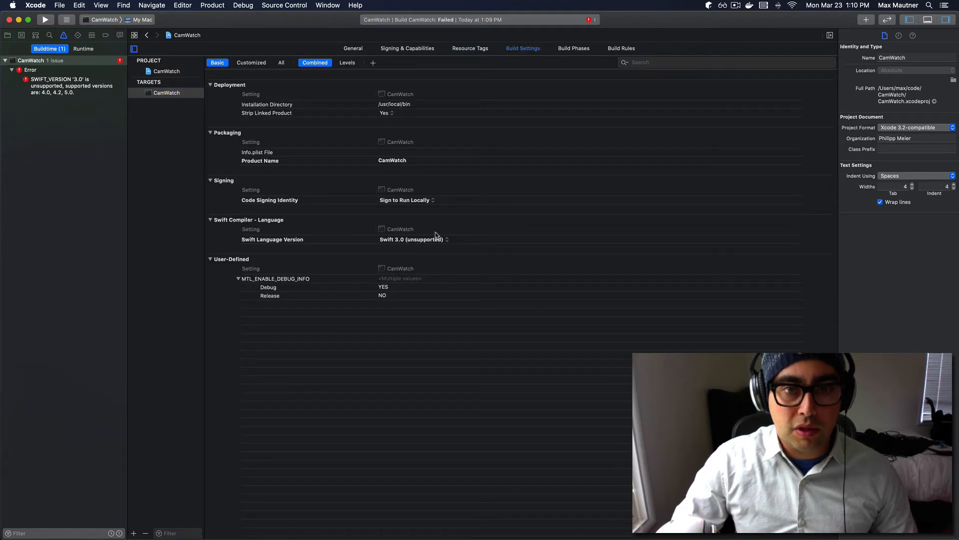
left_click(411, 240)
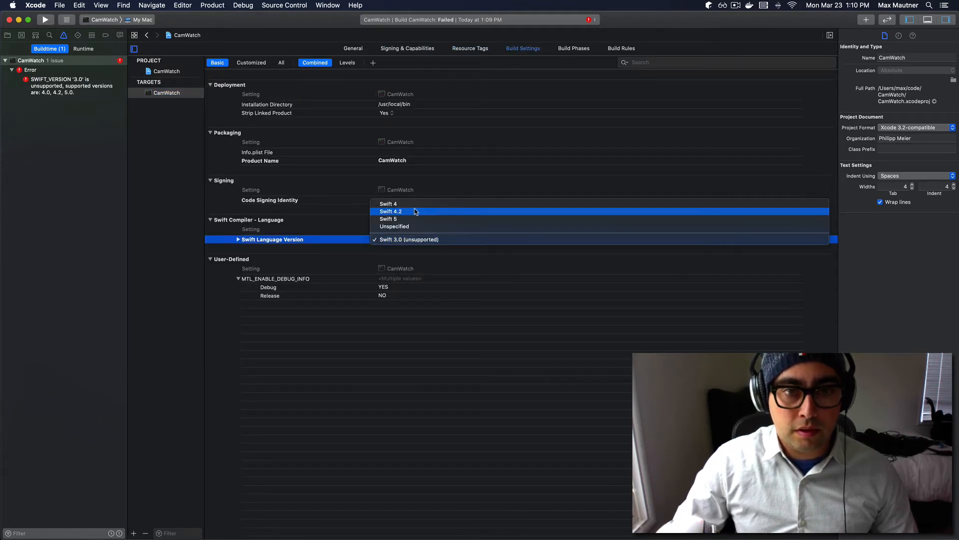
left_click(389, 204)
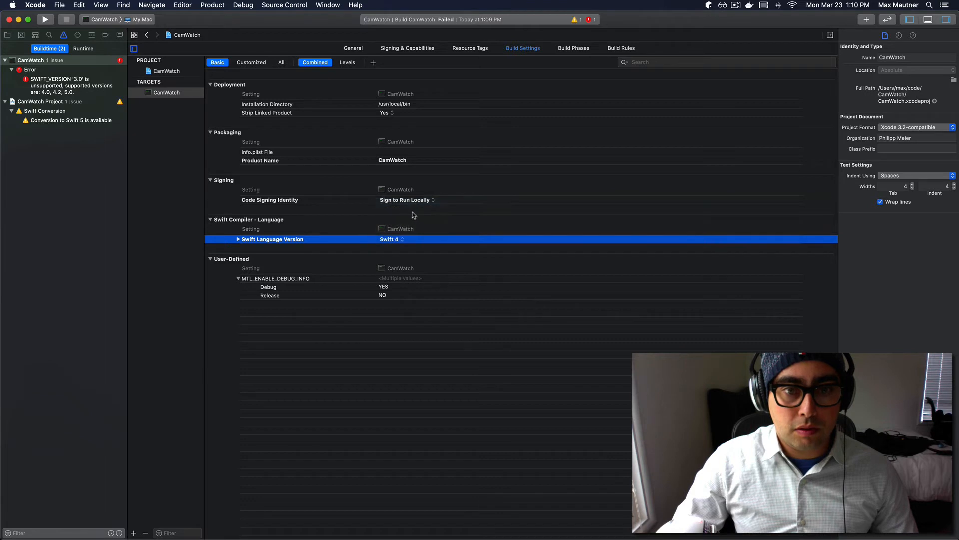
key("cmd+b")
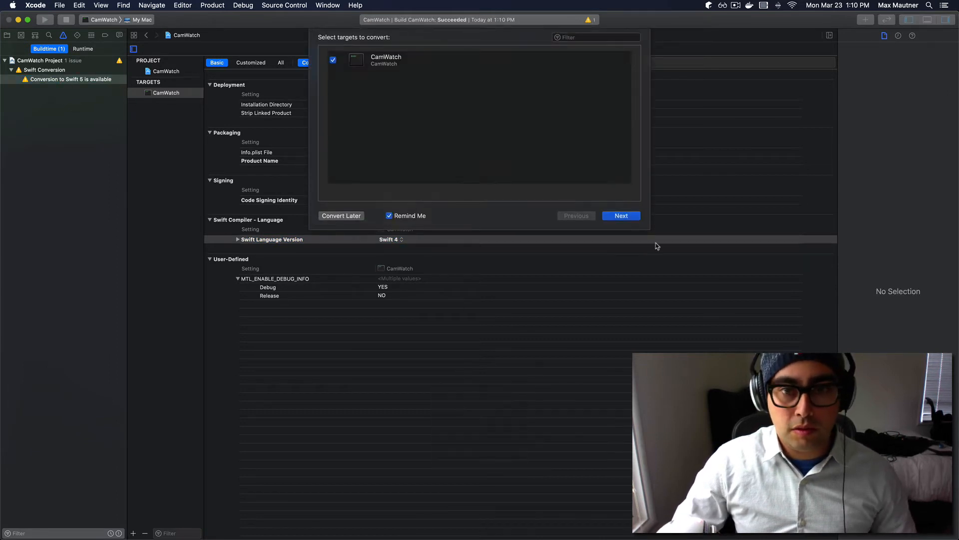
Step: Convert the CamWatch target to Swift 5 and rebuild with no issues
left_click(621, 216)
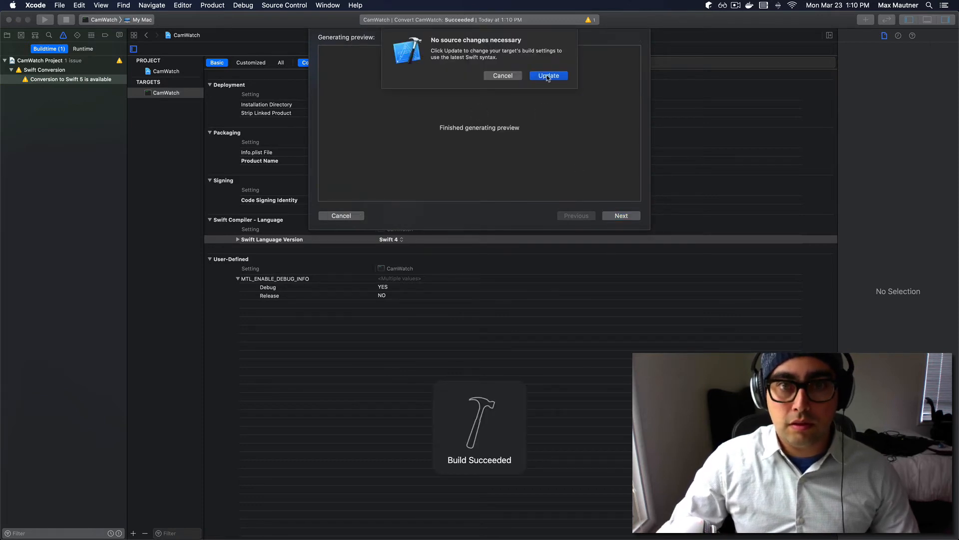
left_click(548, 76)
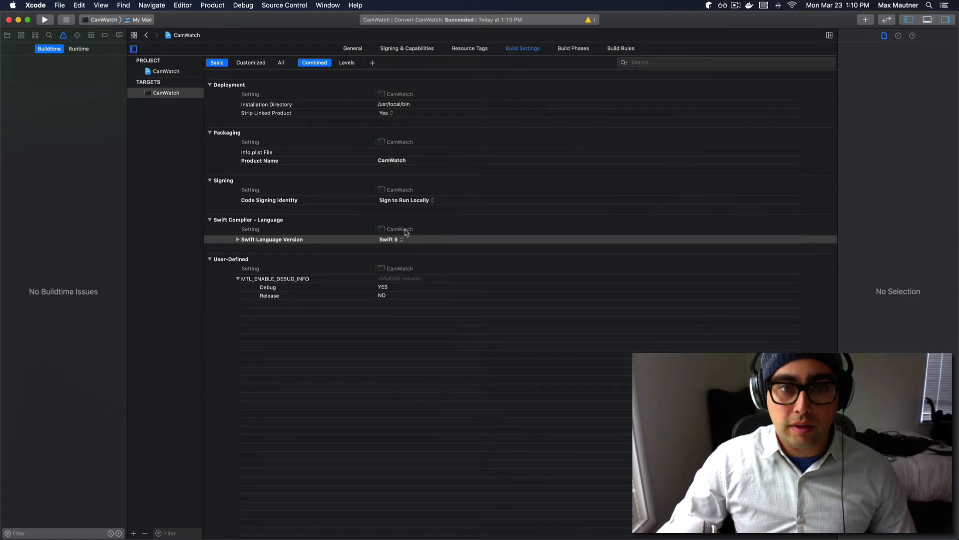
key("cmd+b")
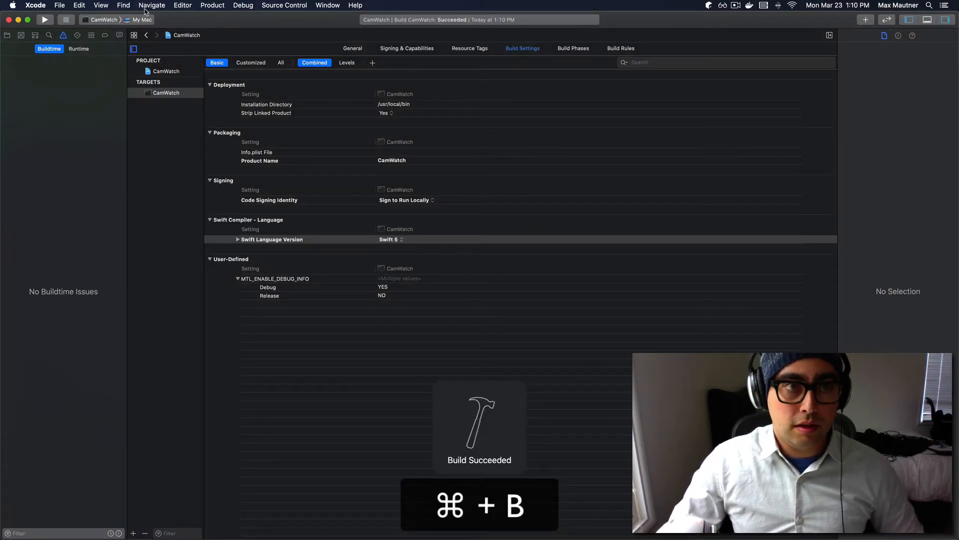
left_click(212, 5)
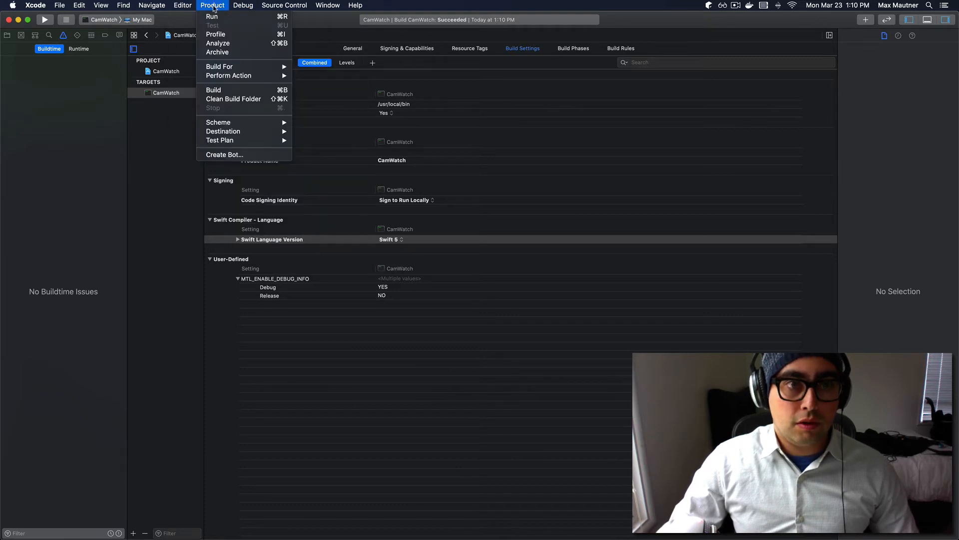
mouse_move(218, 66)
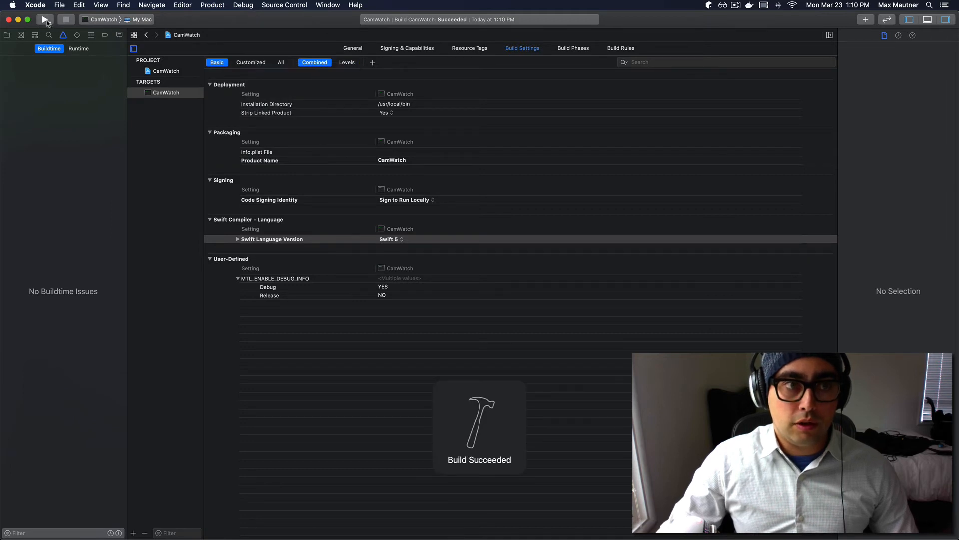
Step: Run the CamWatch command-line app from Xcode
left_click(45, 19)
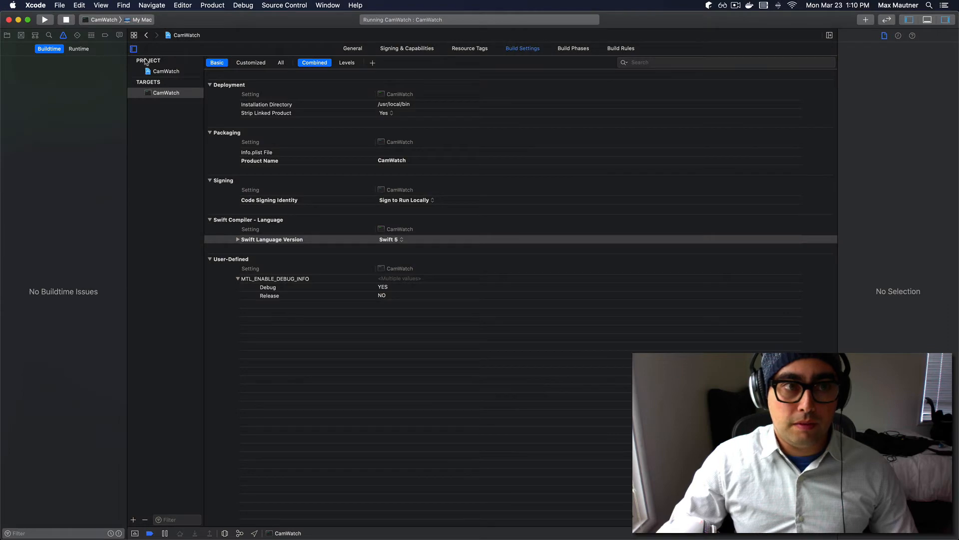
mouse_move(602, 82)
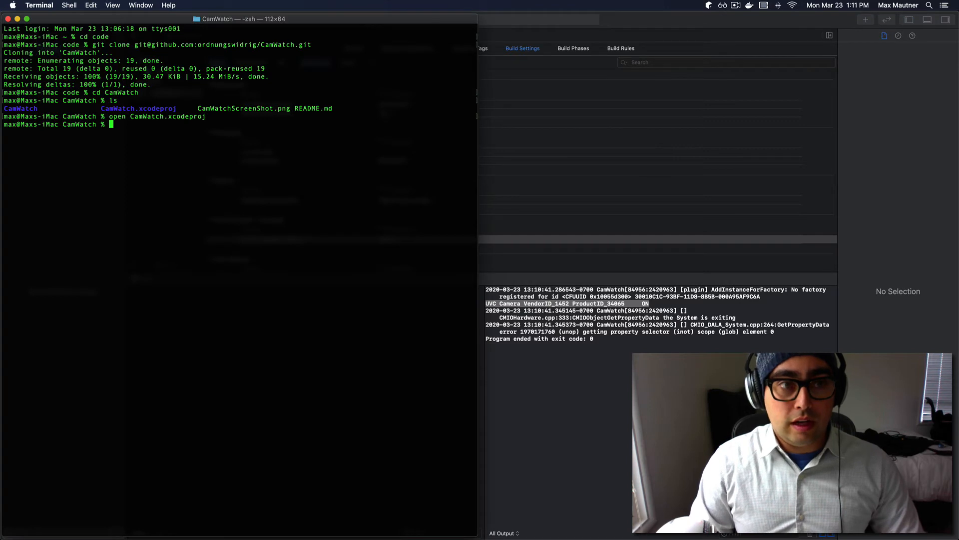
Step: Enter 'sudo find / -name CamWatch' in Terminal, then return to Xcode
type("sudo find / -name CamWatch")
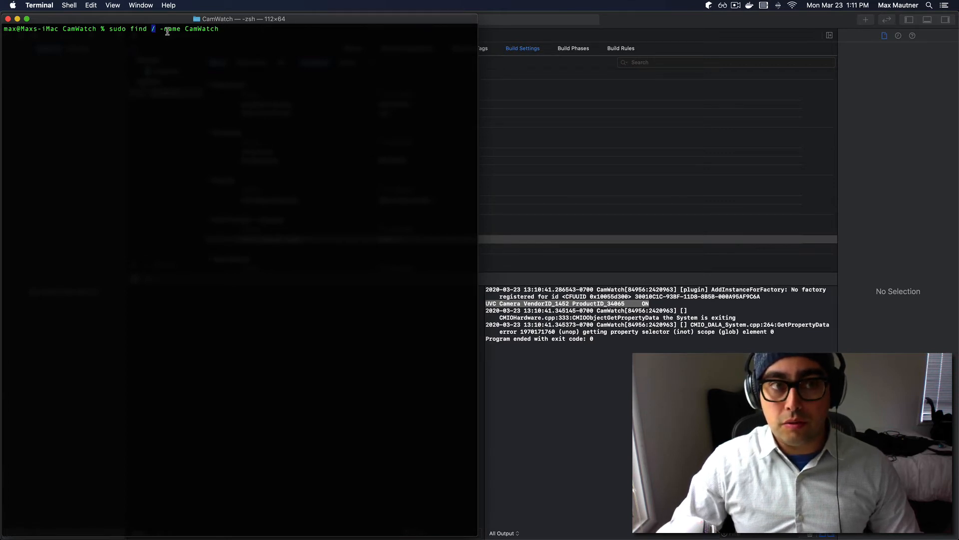
key("Return")
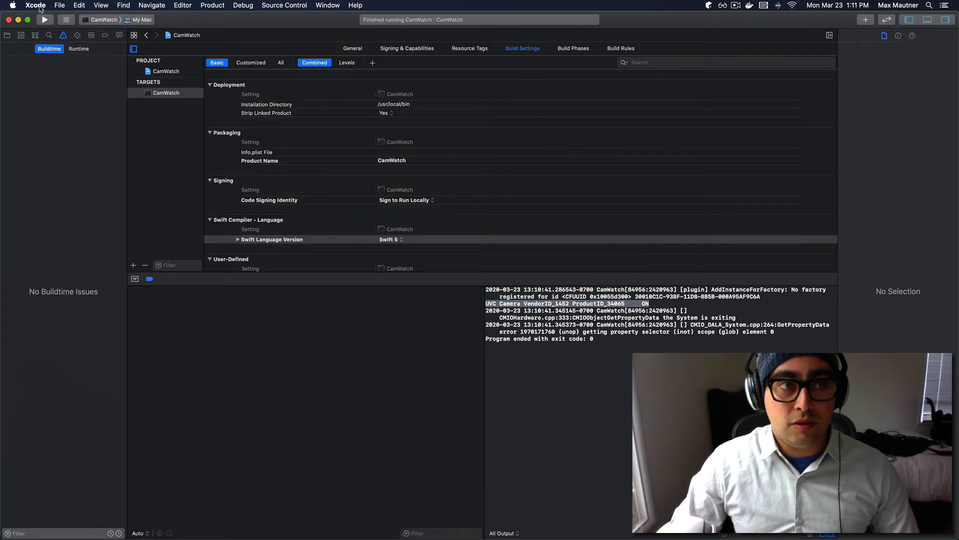
Step: Copy CamWatch's default DerivedData path from Project Settings, then open main.swift
left_click(59, 5)
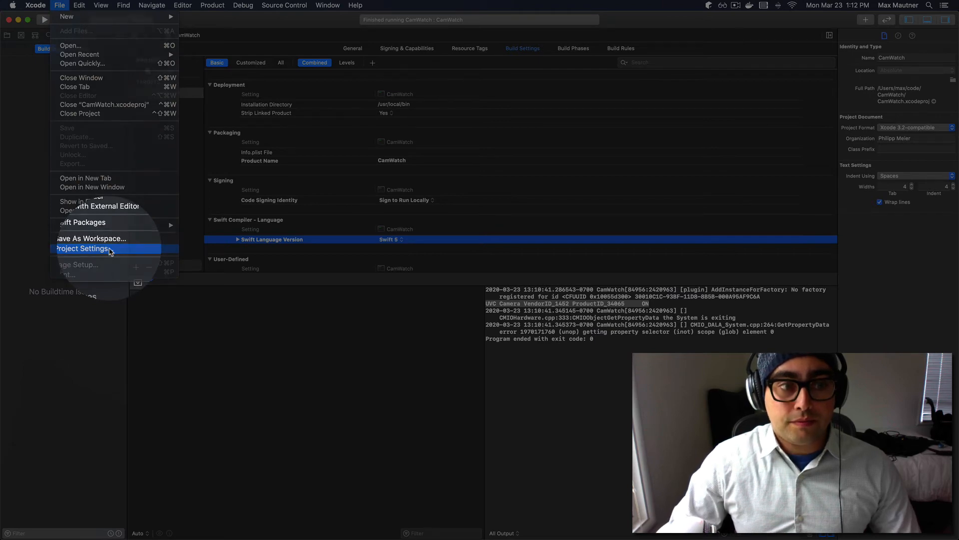
left_click(82, 249)
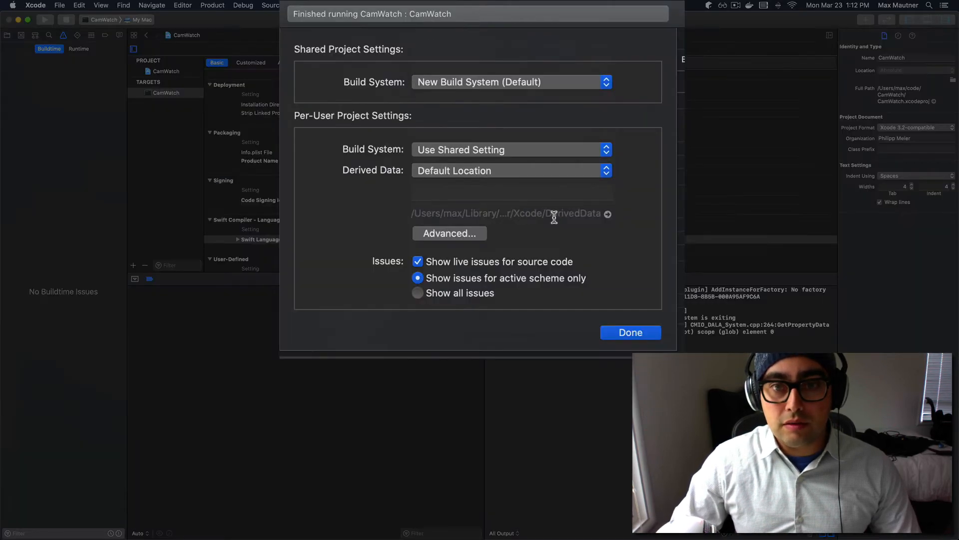
double_click(561, 213)
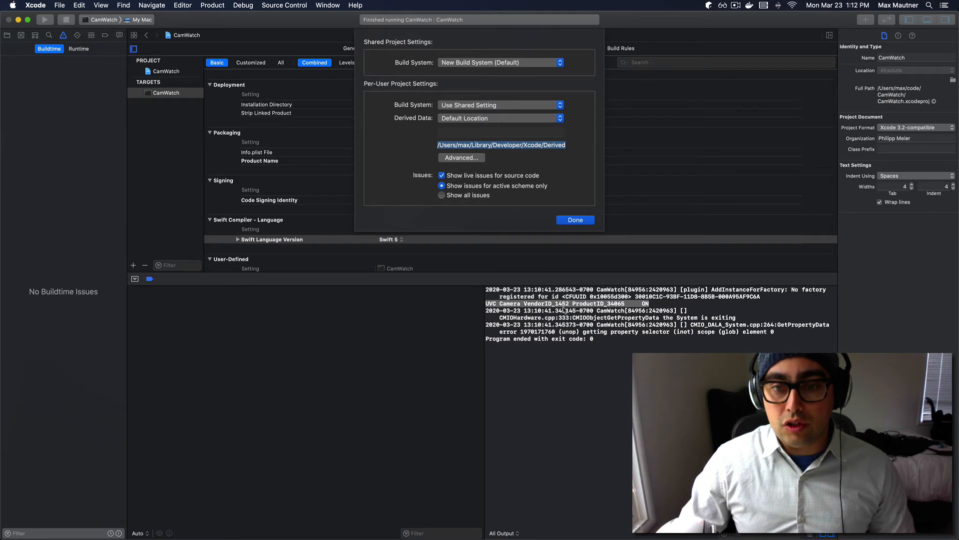
left_click(574, 219)
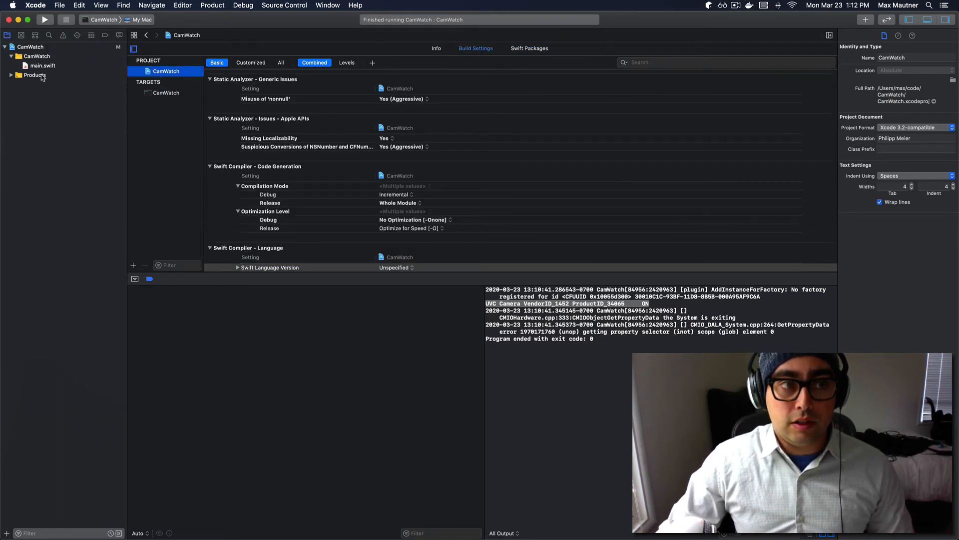
left_click(42, 66)
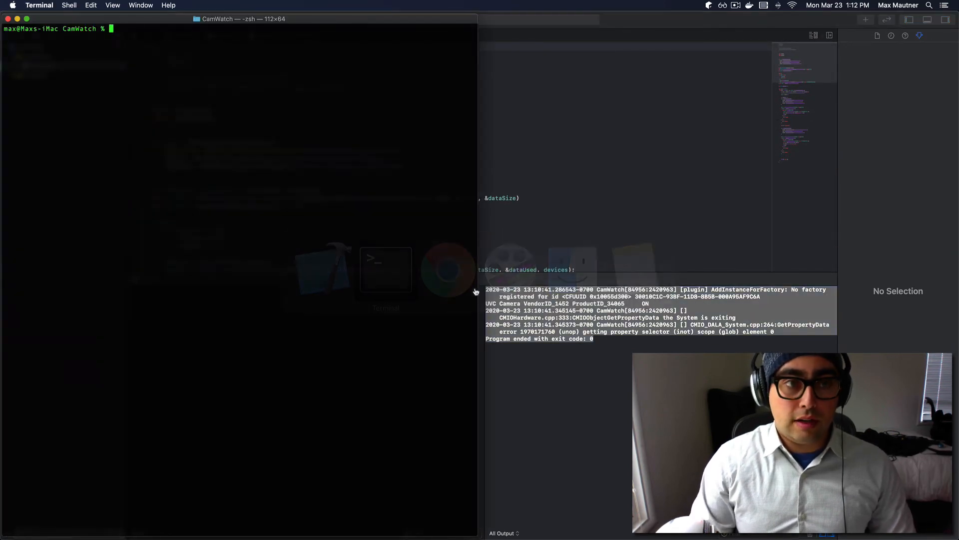
Step: Navigate DerivedData to Build/Products/Debug and run the CamWatch binary, reporting camera ON
type("ls /Users/max/Library/Developer/Xcode/DerivedData")
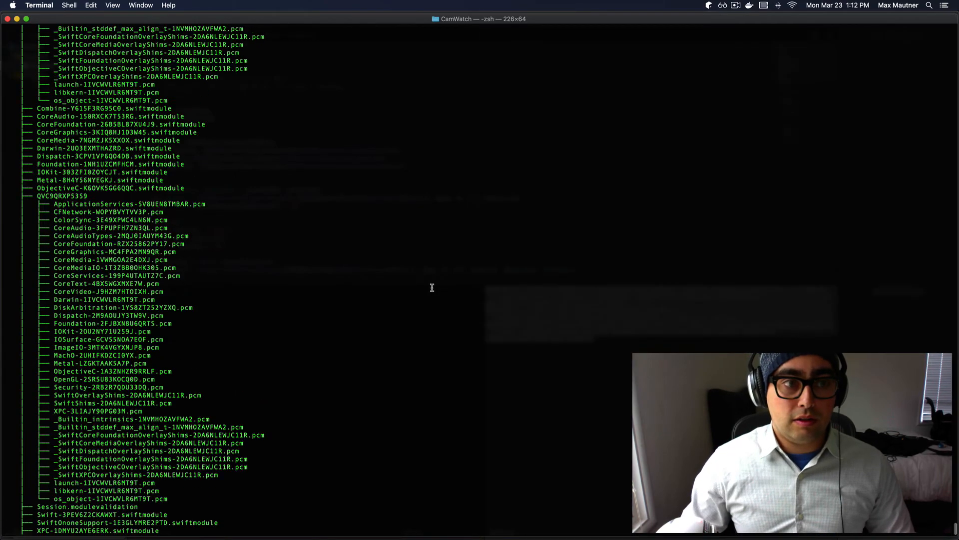
key("Return")
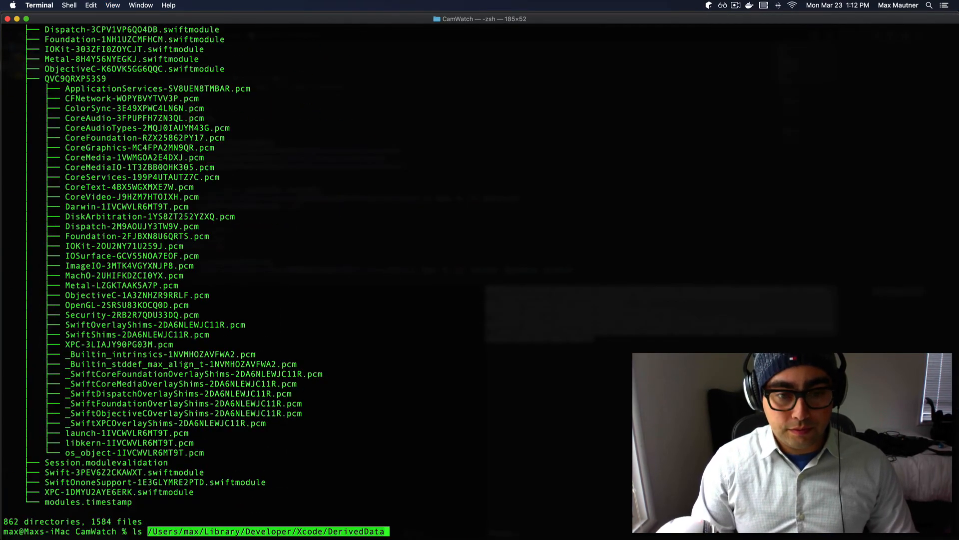
type("/B")
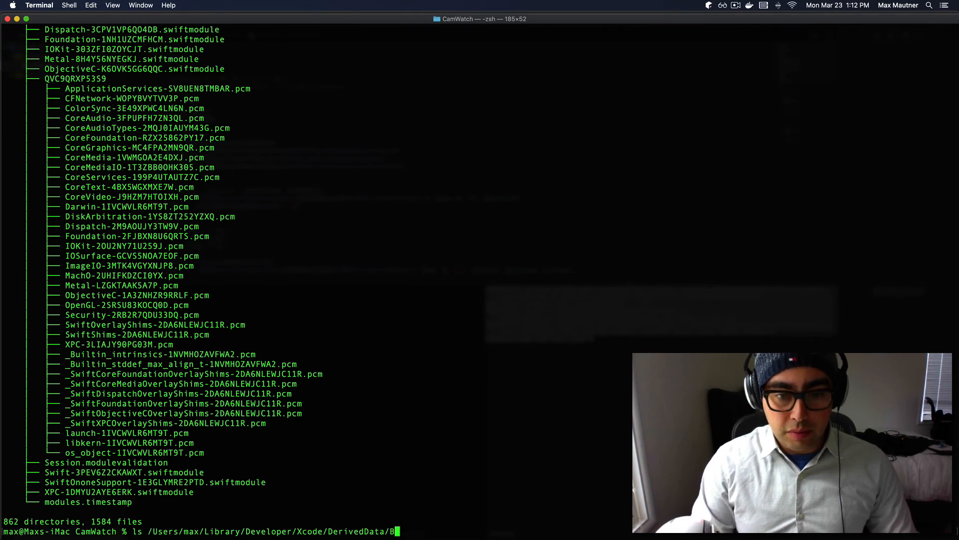
key("Tab")
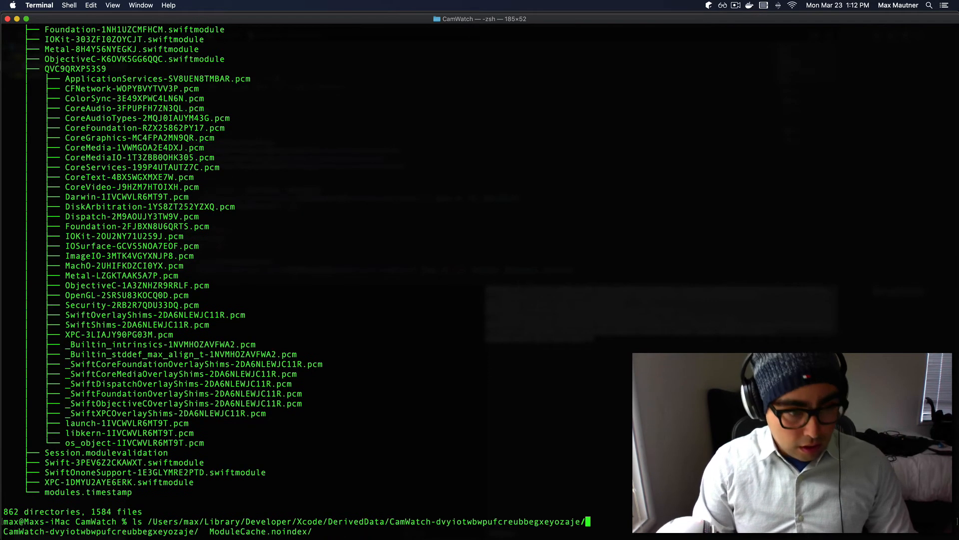
type("Build/Pro")
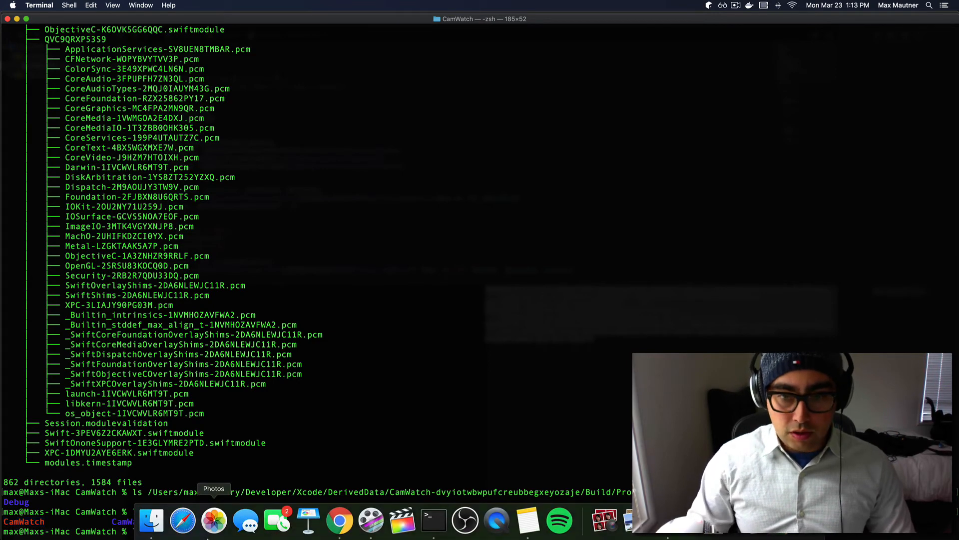
key("Return")
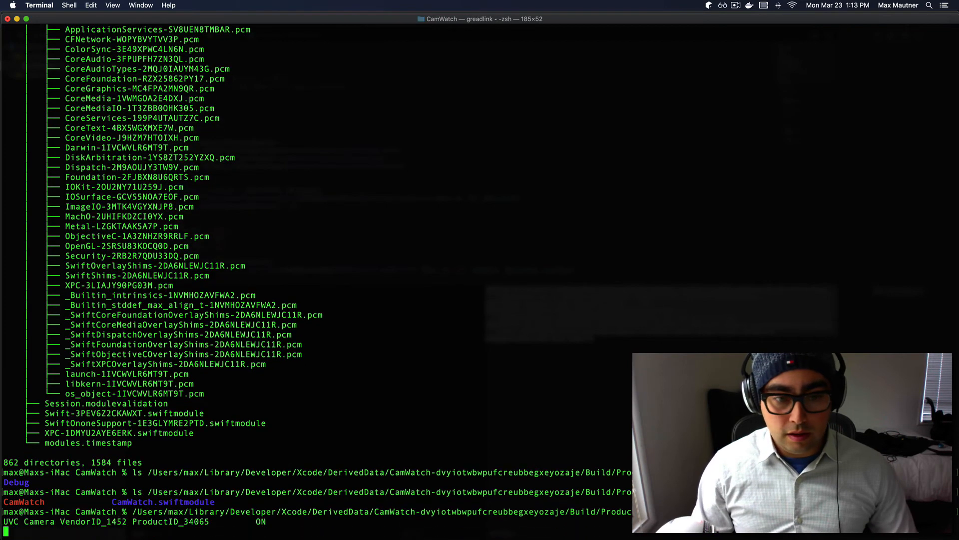
key("Return")
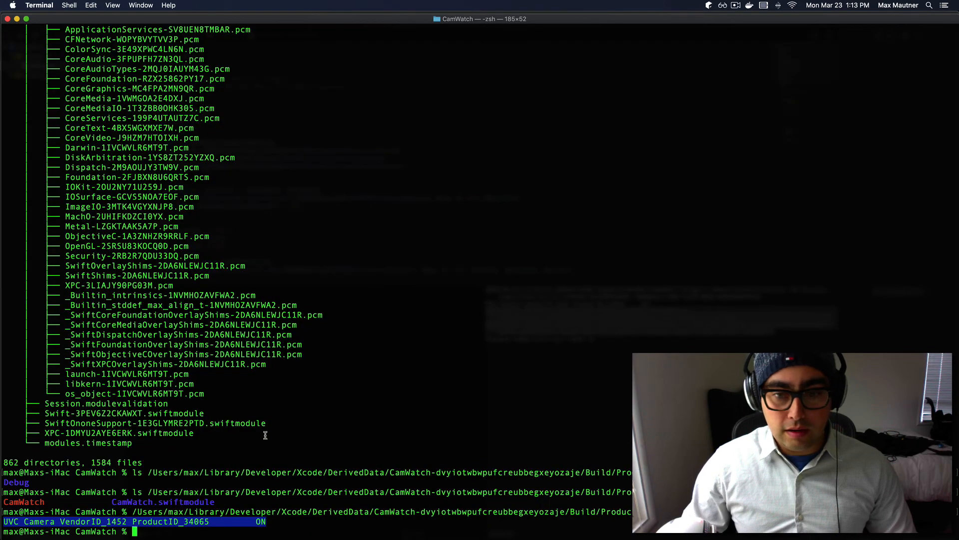
left_click(59, 5)
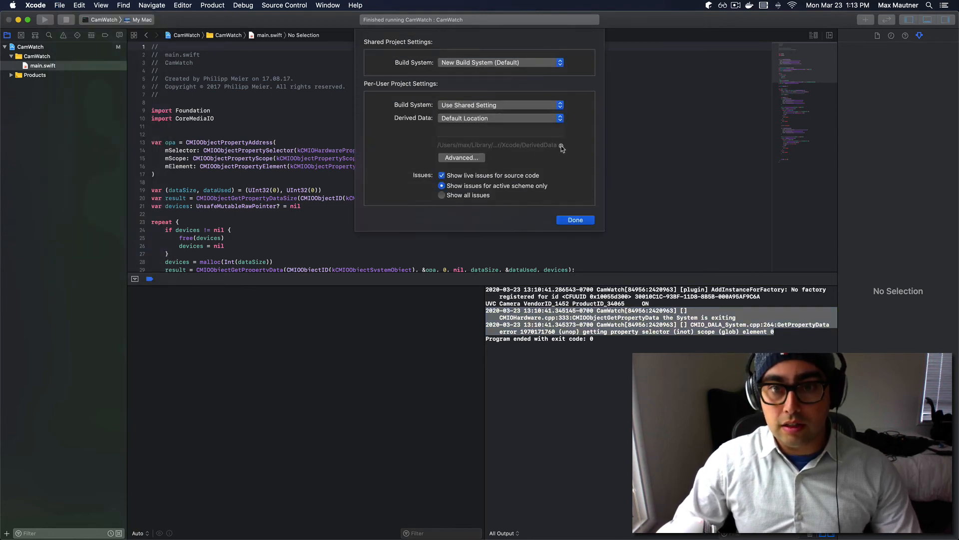
Step: Set Derived Data to the custom location /Users/max/scratch and rebuild CamWatch
left_click(562, 145)
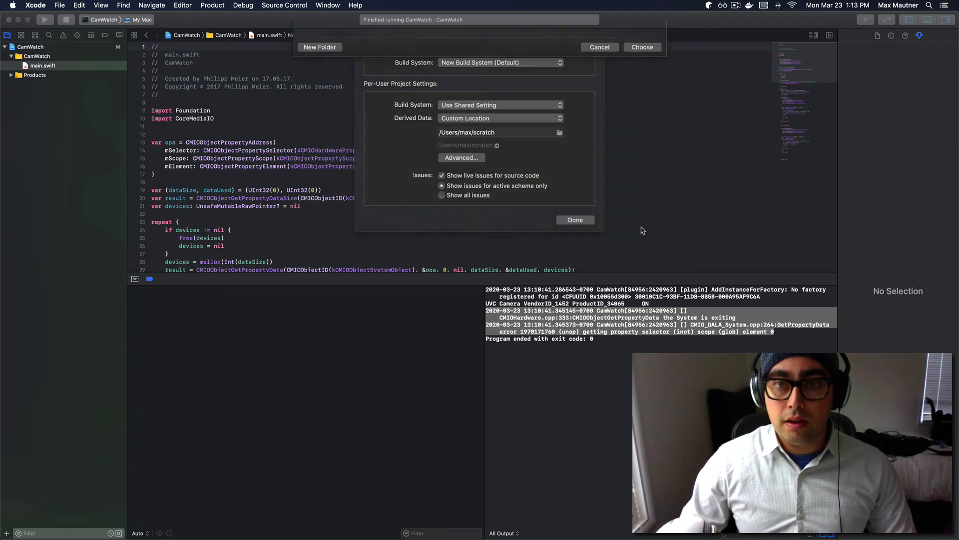
left_click(574, 220)
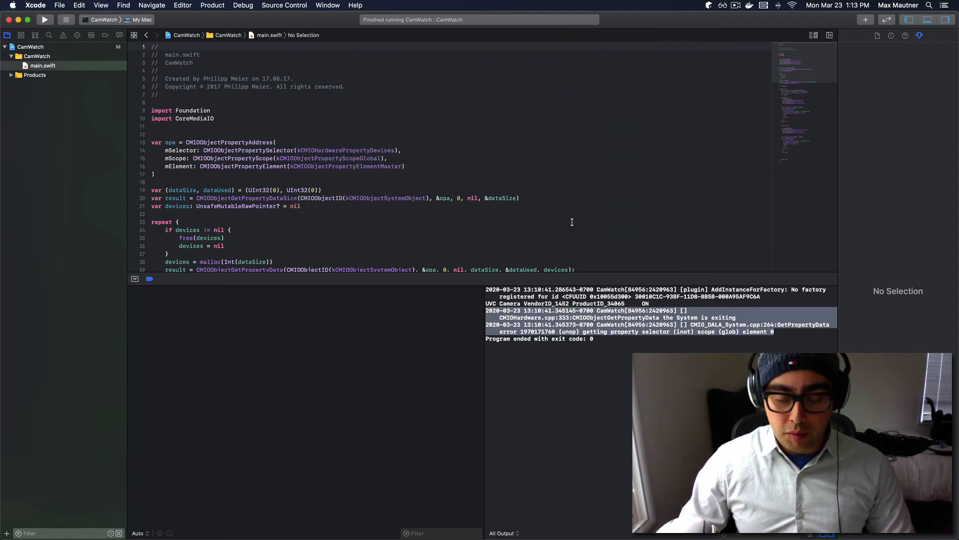
left_click(45, 19)
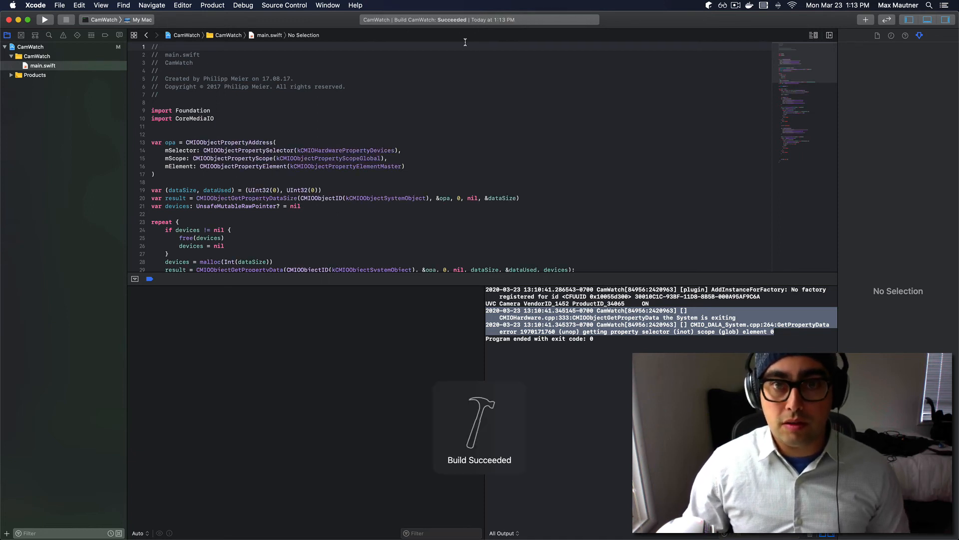
key("cmd+tab")
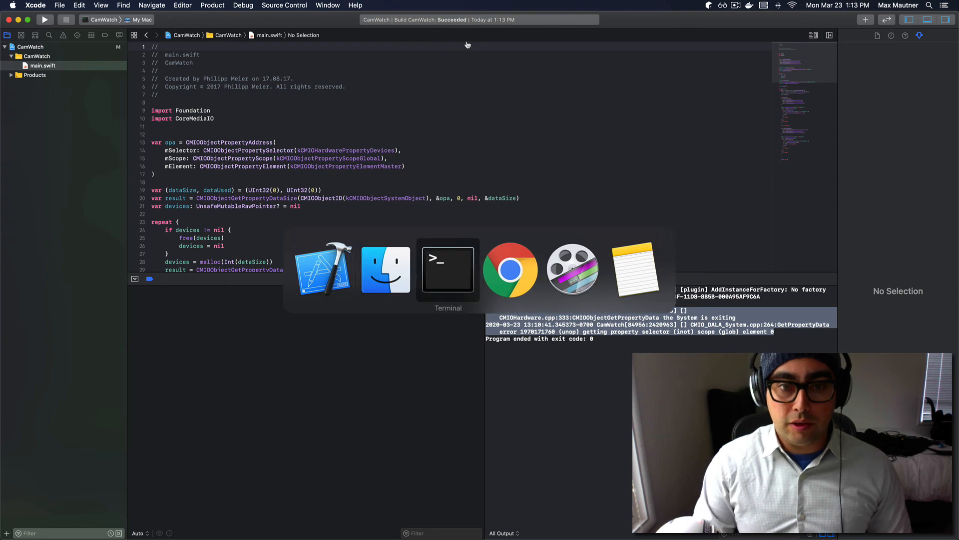
Step: Run the CamWatch binary from the scratch Build/Products/Debug folder in Terminal
left_click(447, 267)
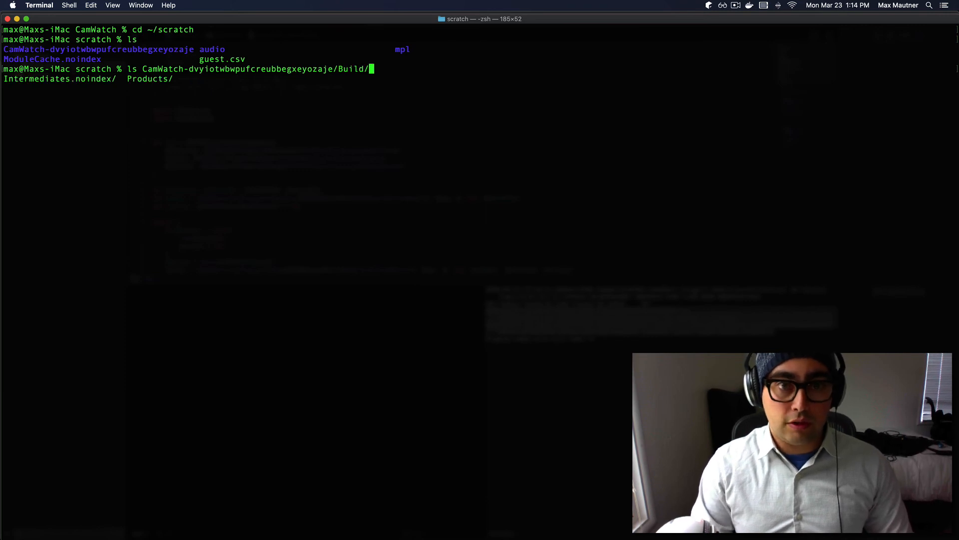
type("Products/Debug")
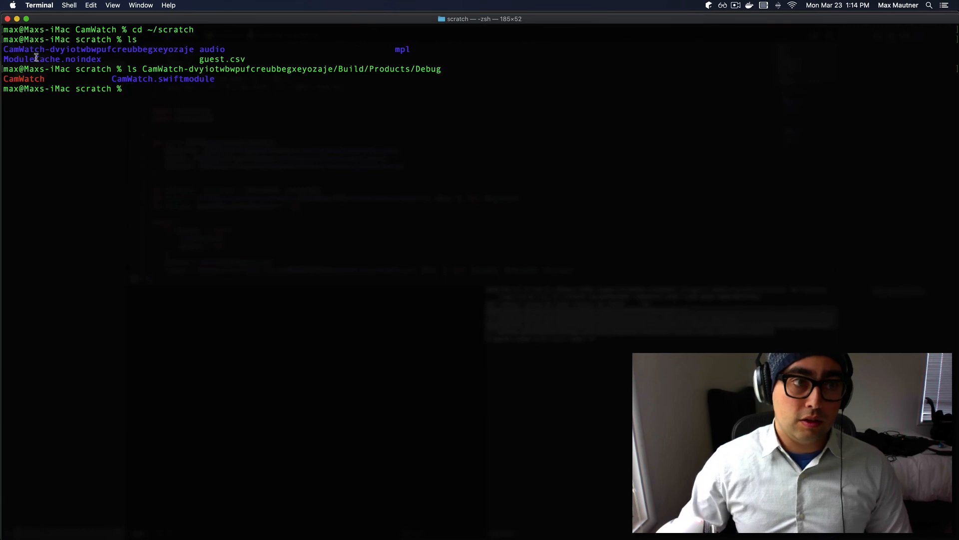
double_click(24, 78)
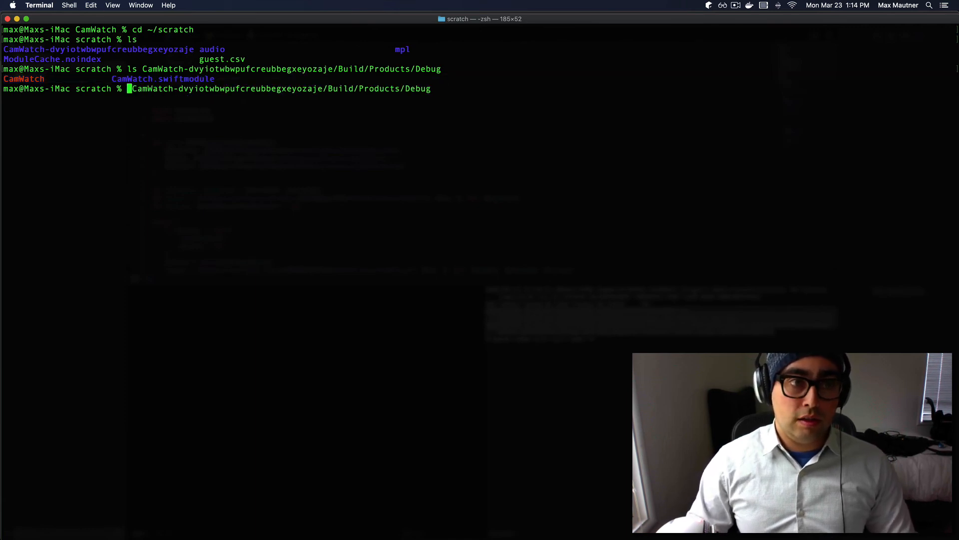
type("/CamWatch")
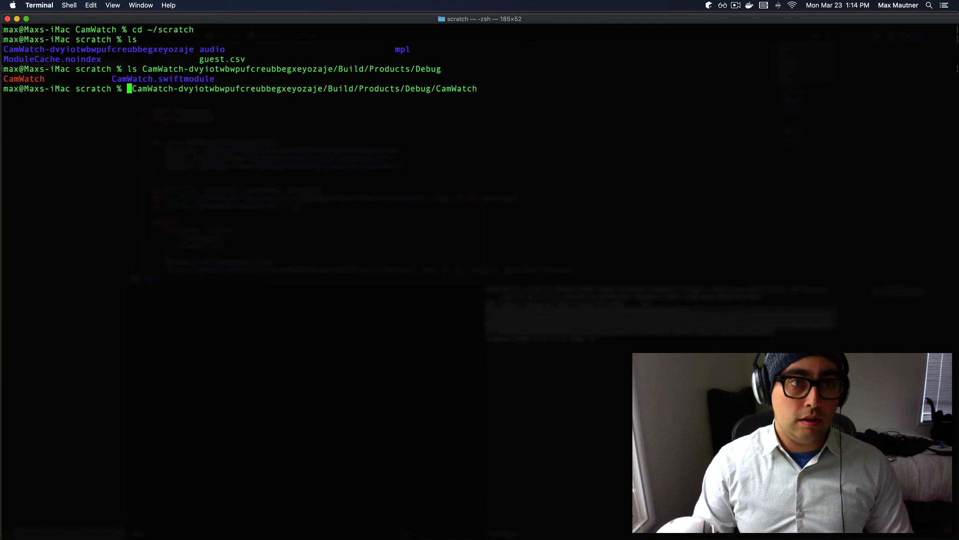
type("./")
key("Return")
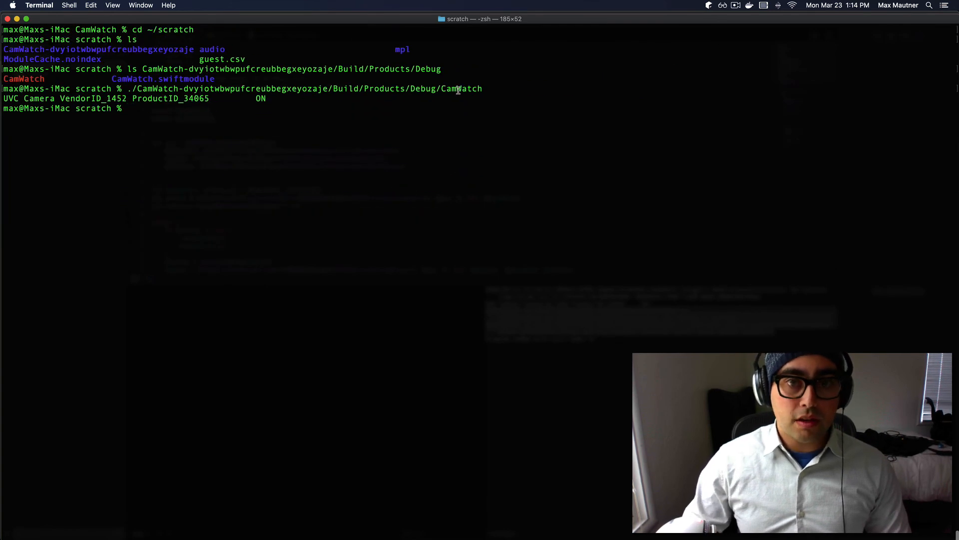
Step: Select the CamWatch name in the ON output, then return focus to the Xcode project
double_click(461, 88)
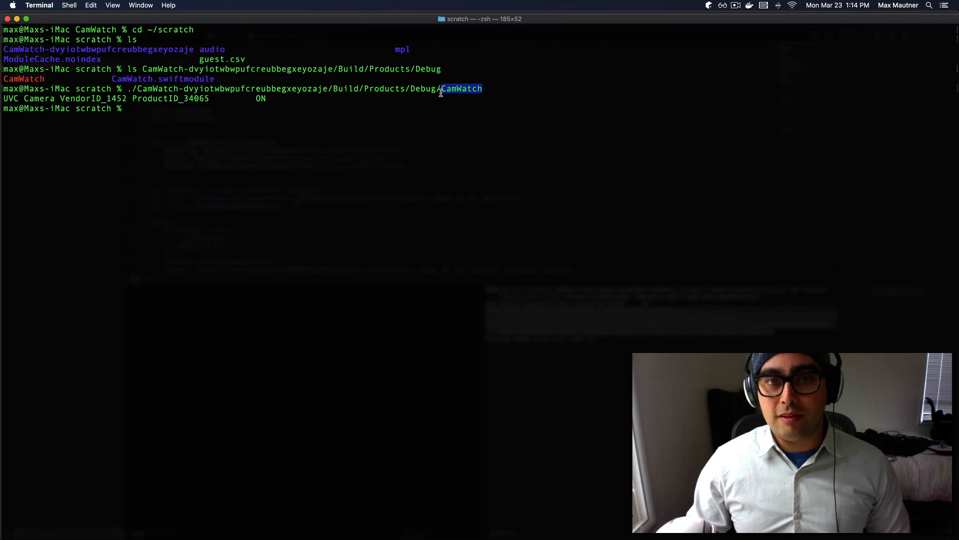
key("cmd+tab")
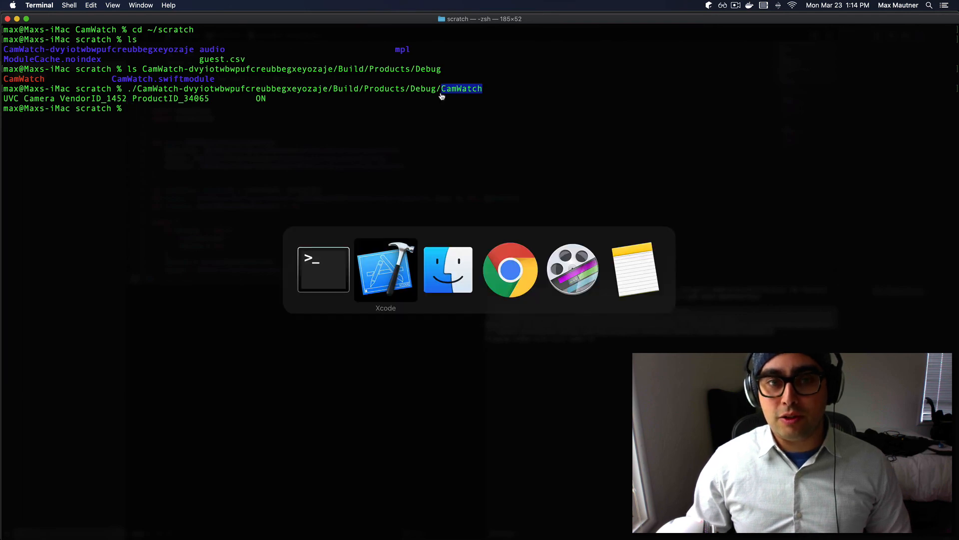
left_click(385, 270)
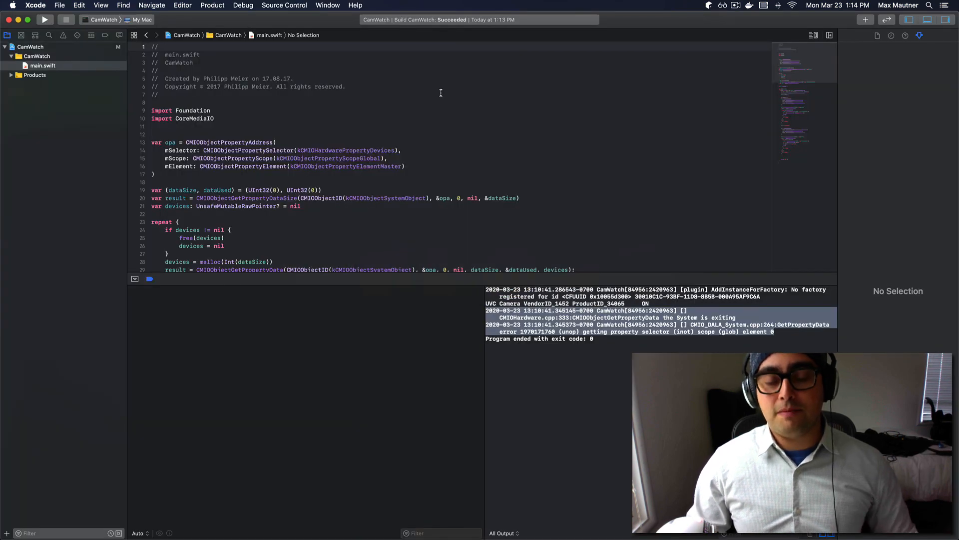